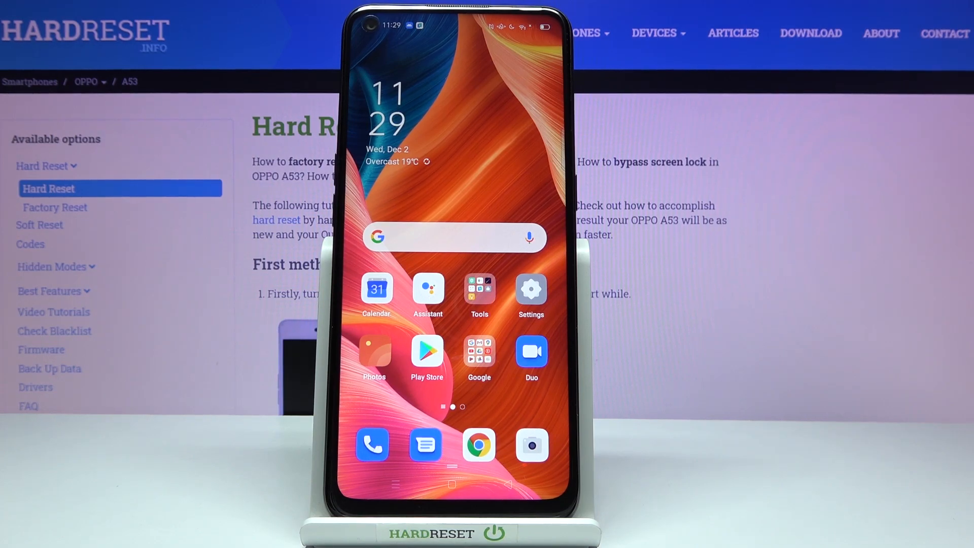
Open Settings and go to About phone, showing model, ColorOS version, processor and storage
{"action": "left_click", "coordinate": [531, 290]}
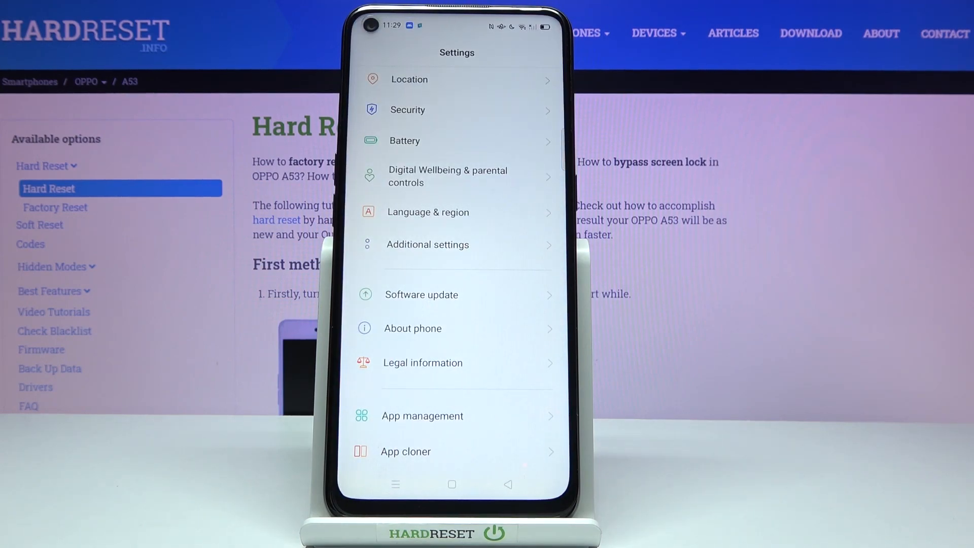
{"action": "left_click", "coordinate": [412, 328]}
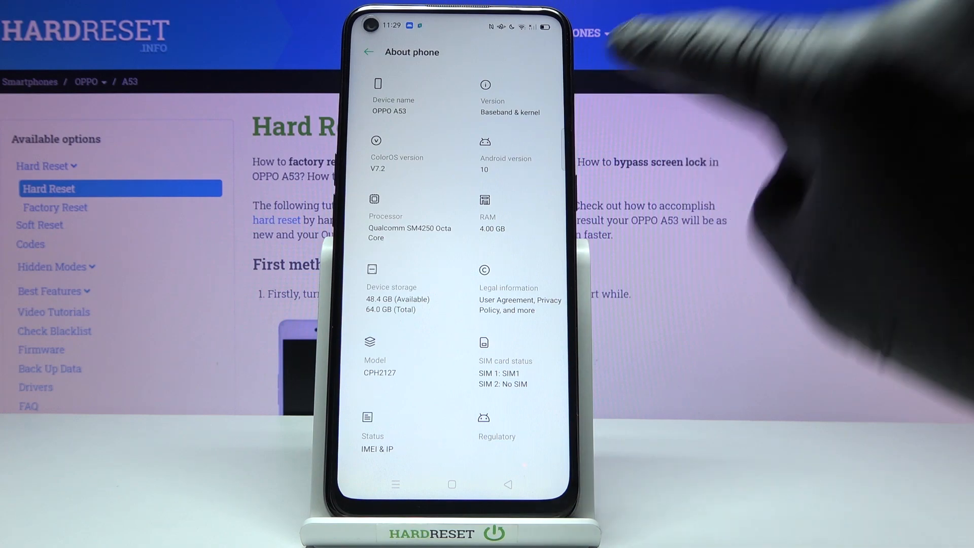
Open Version, tap Build number until Developer mode unlocks, then return to Settings
{"action": "left_click", "coordinate": [492, 100]}
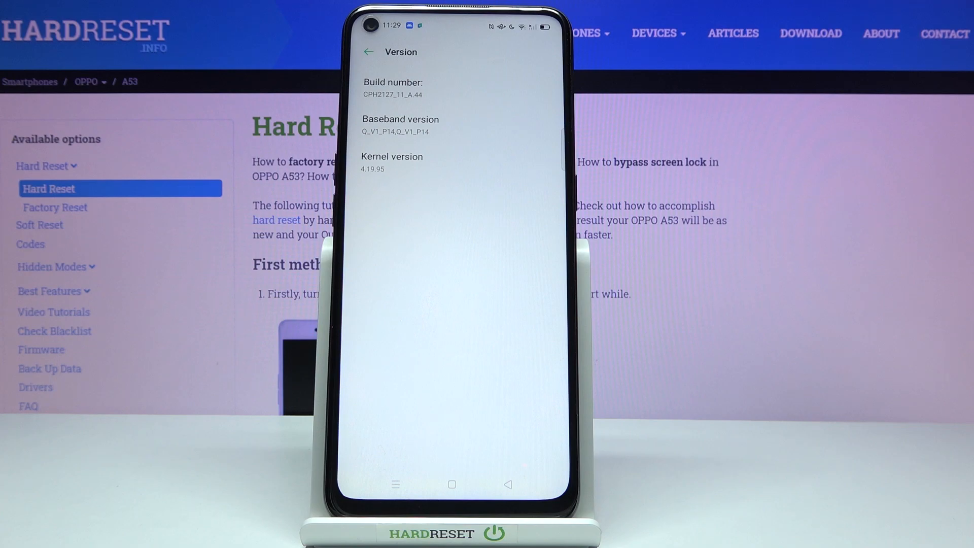
{"action": "left_click", "coordinate": [392, 88]}
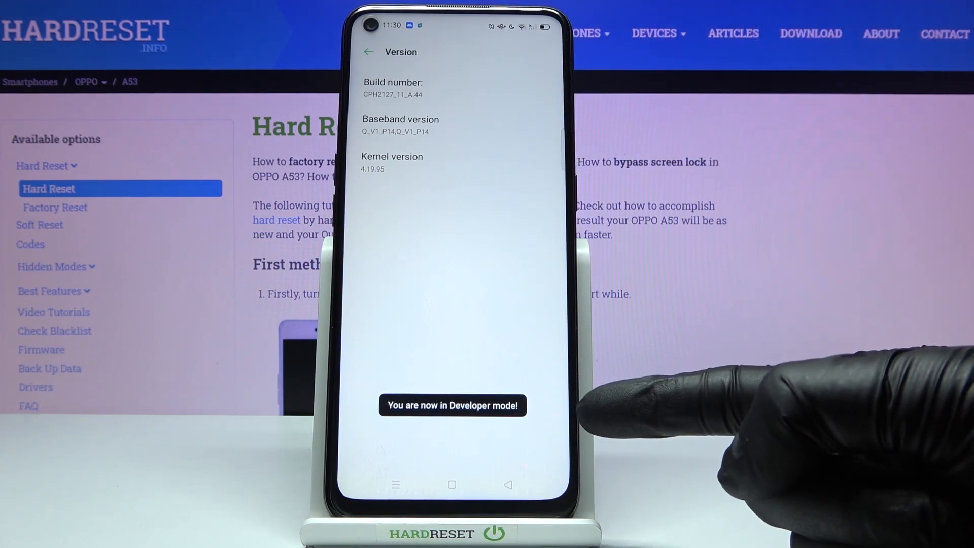
{"action": "left_click", "coordinate": [368, 52]}
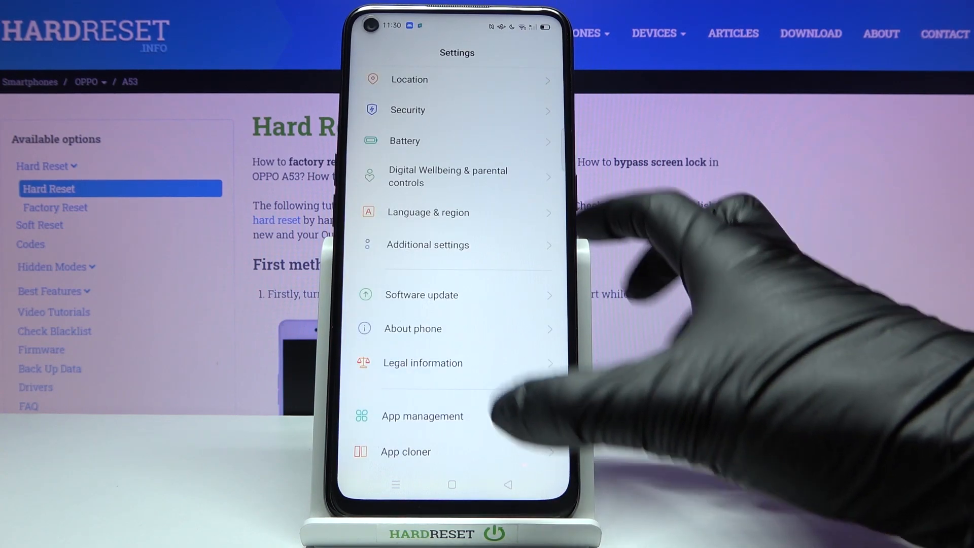
Open Additional settings and scroll down toward Developer options
{"action": "left_click", "coordinate": [427, 244]}
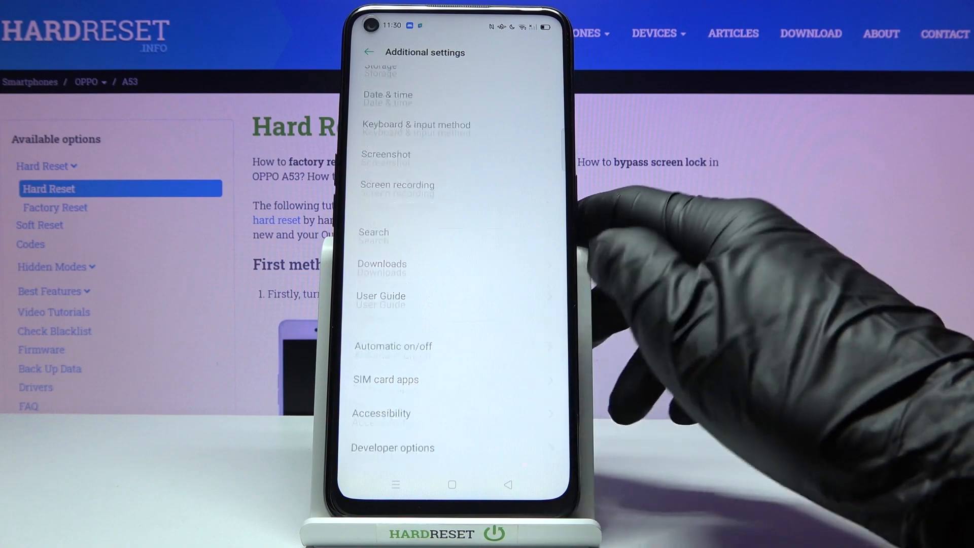
{"action": "scroll", "scroll_direction": "down", "scroll_amount": 3}
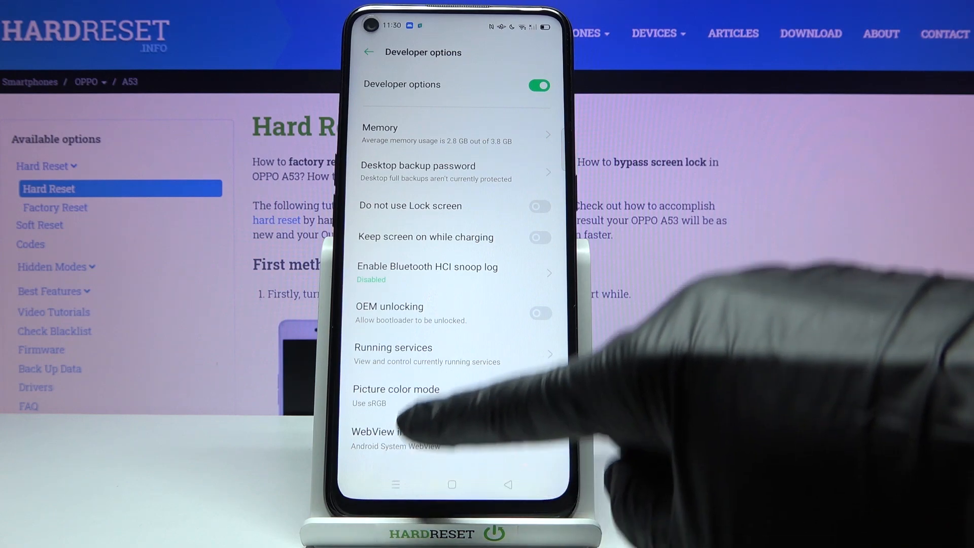
{"action": "scroll", "scroll_direction": "down", "scroll_amount": 3}
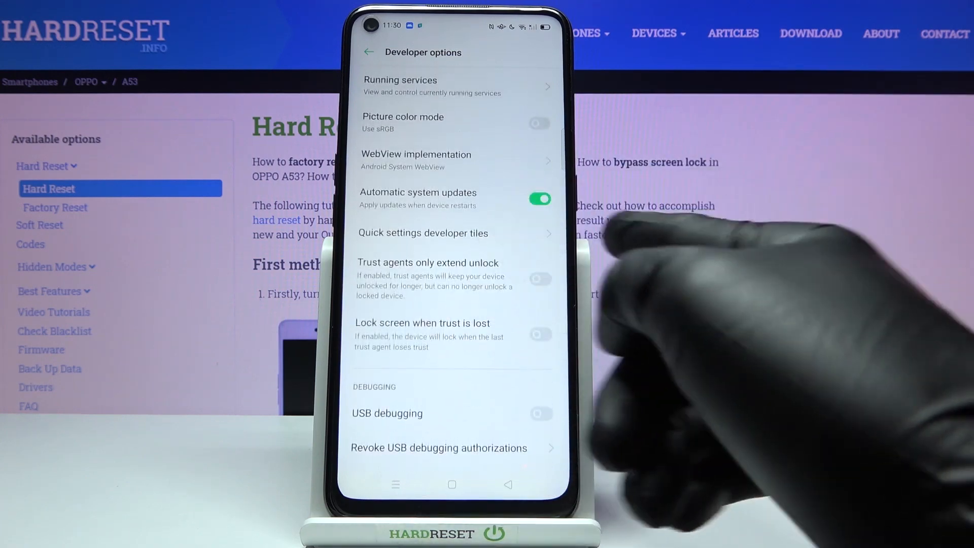